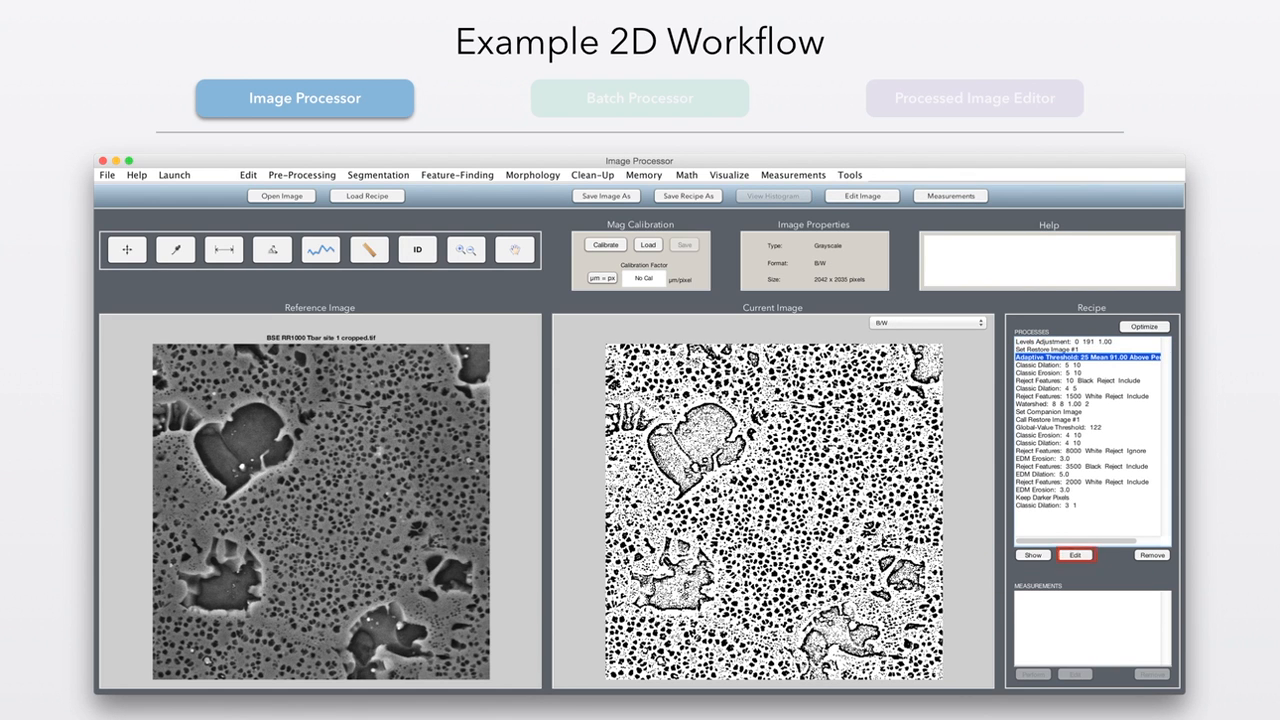
# Bring up the Adaptive Threshold step's parameter dialog with its histogram and binary preview
pyautogui.click(1076, 556)
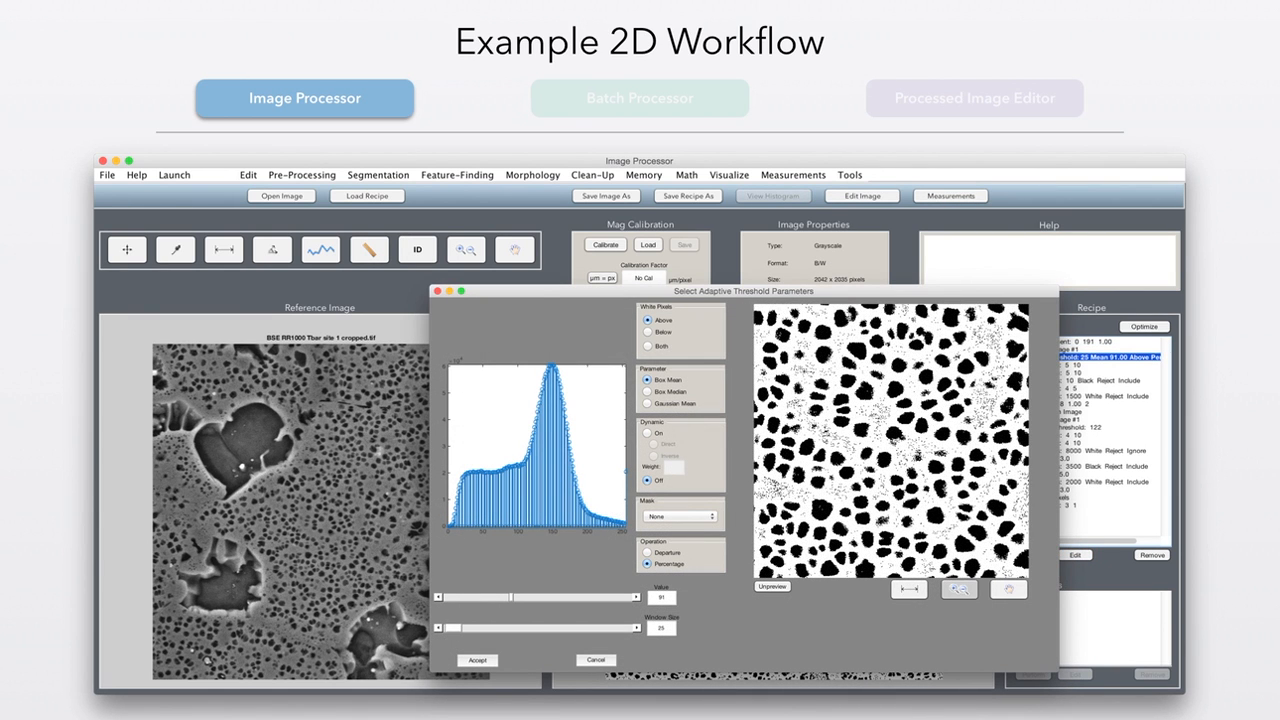
pyautogui.click(772, 586)
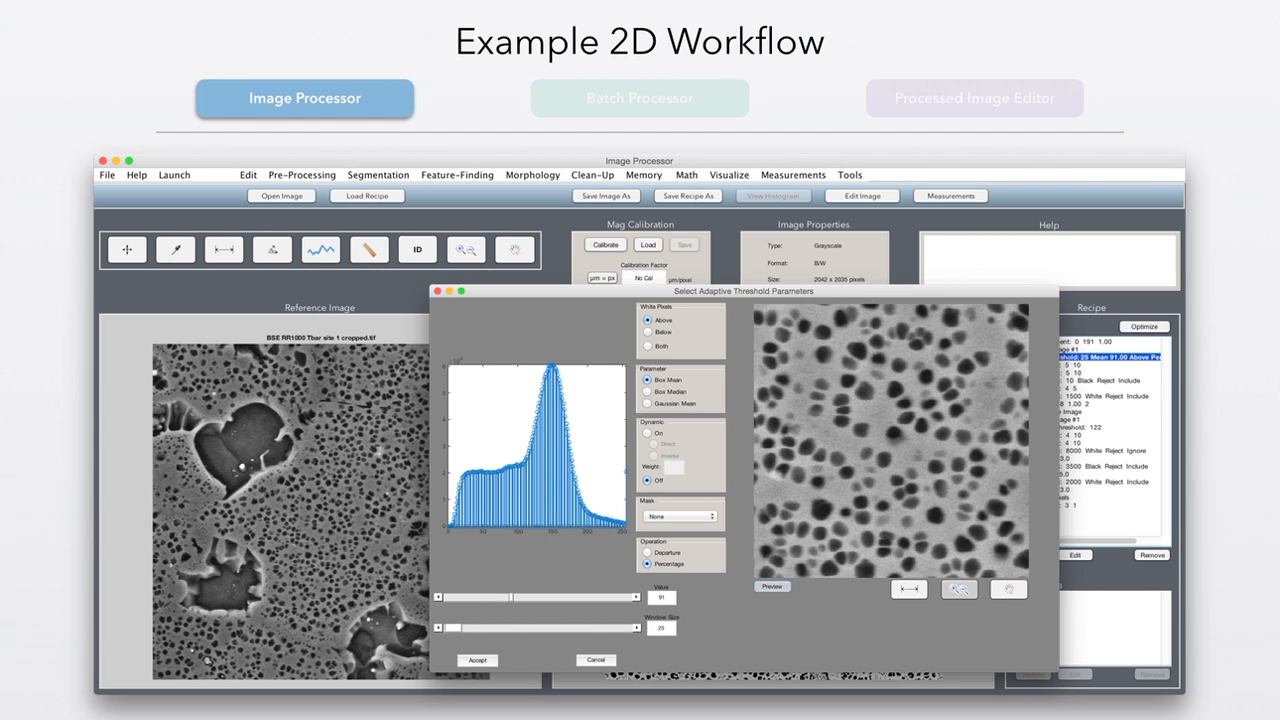
pyautogui.click(772, 586)
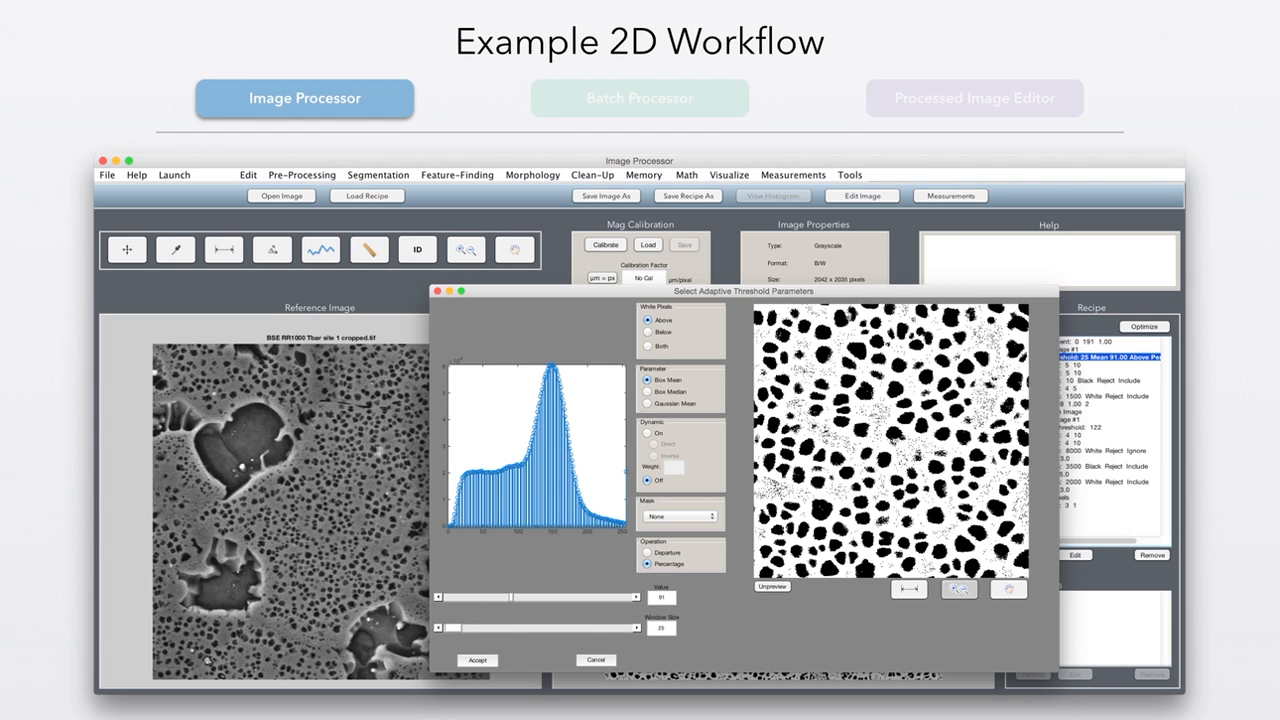
pyautogui.click(772, 586)
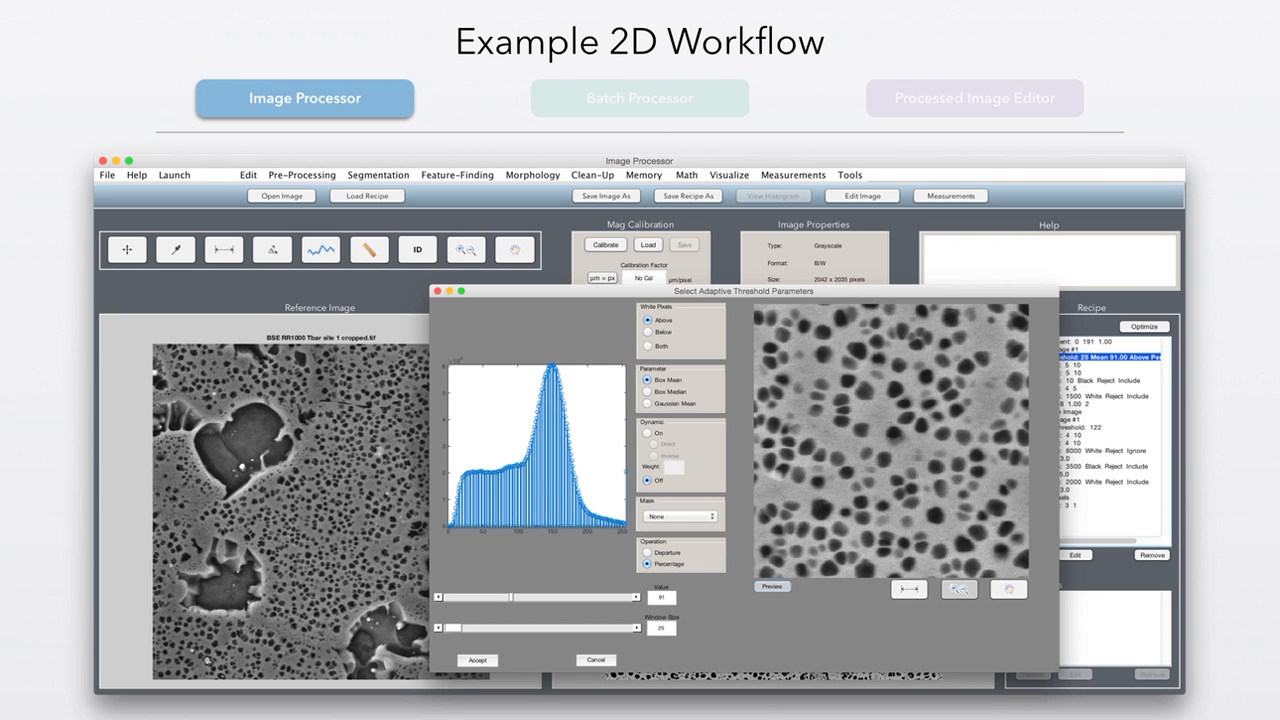
pyautogui.click(772, 586)
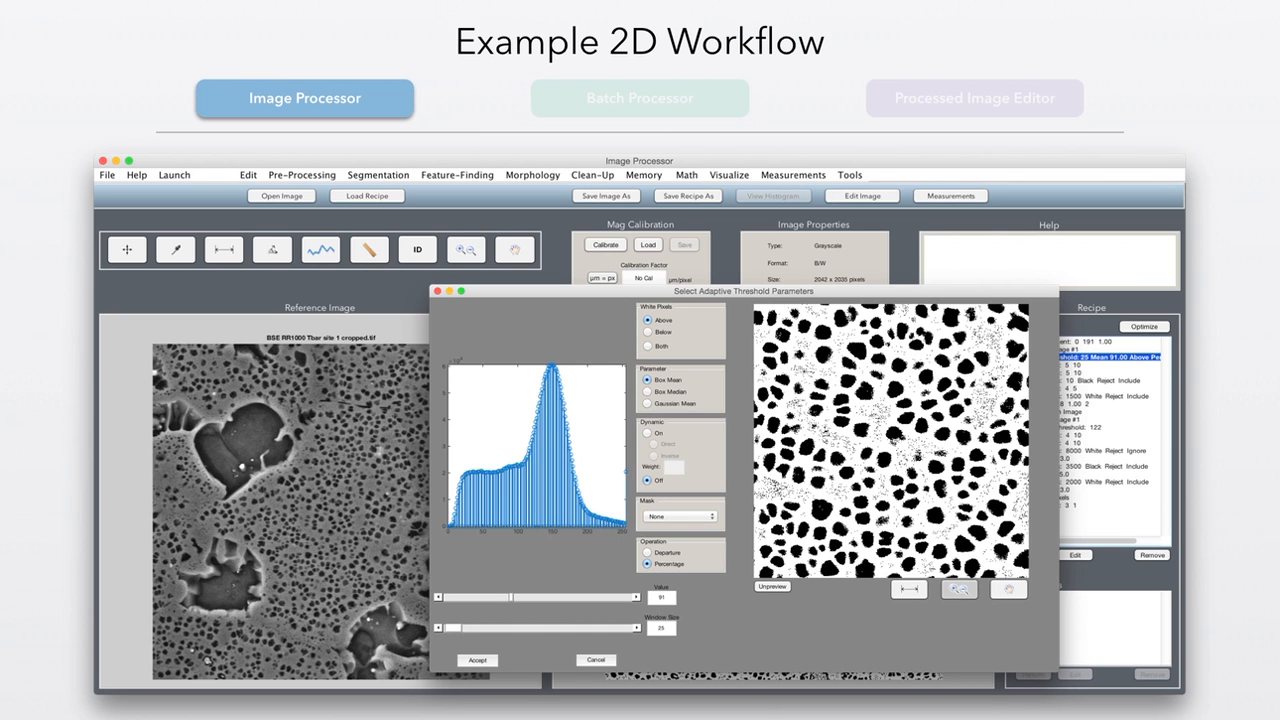
# Accept the adaptive threshold settings and return to the side-by-side image views
pyautogui.click(478, 660)
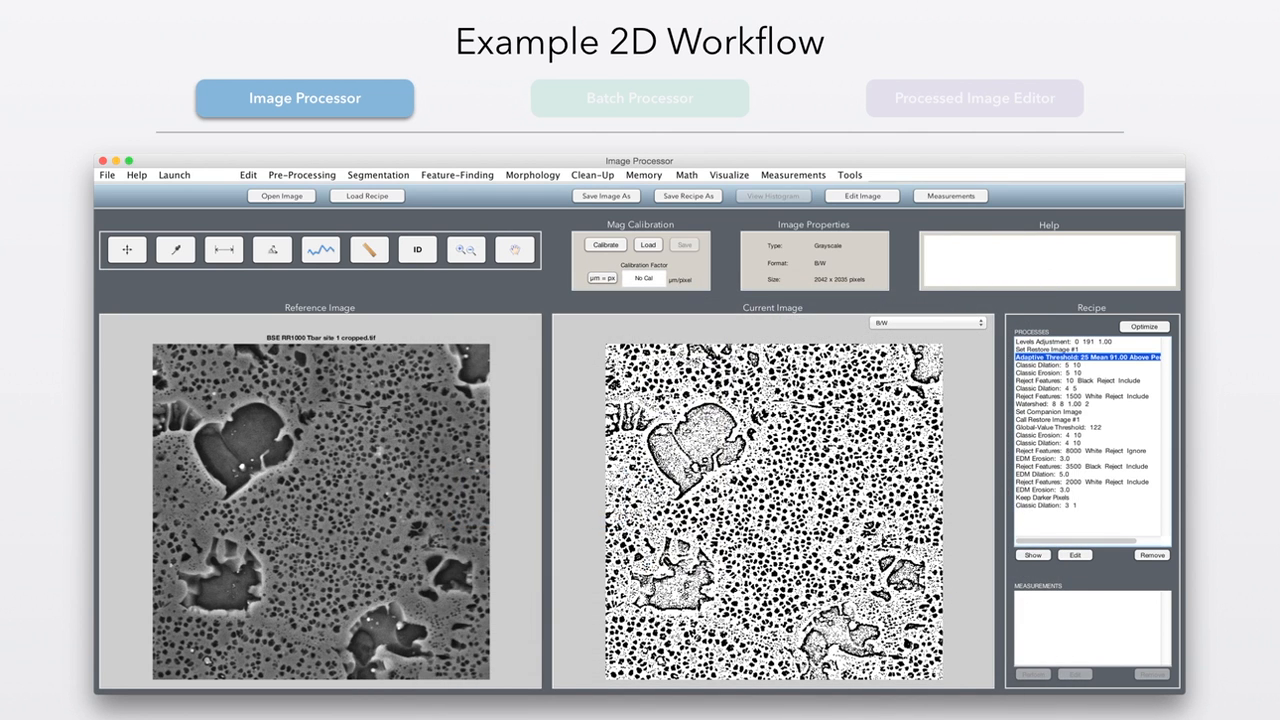
pyautogui.moveTo(464, 248)
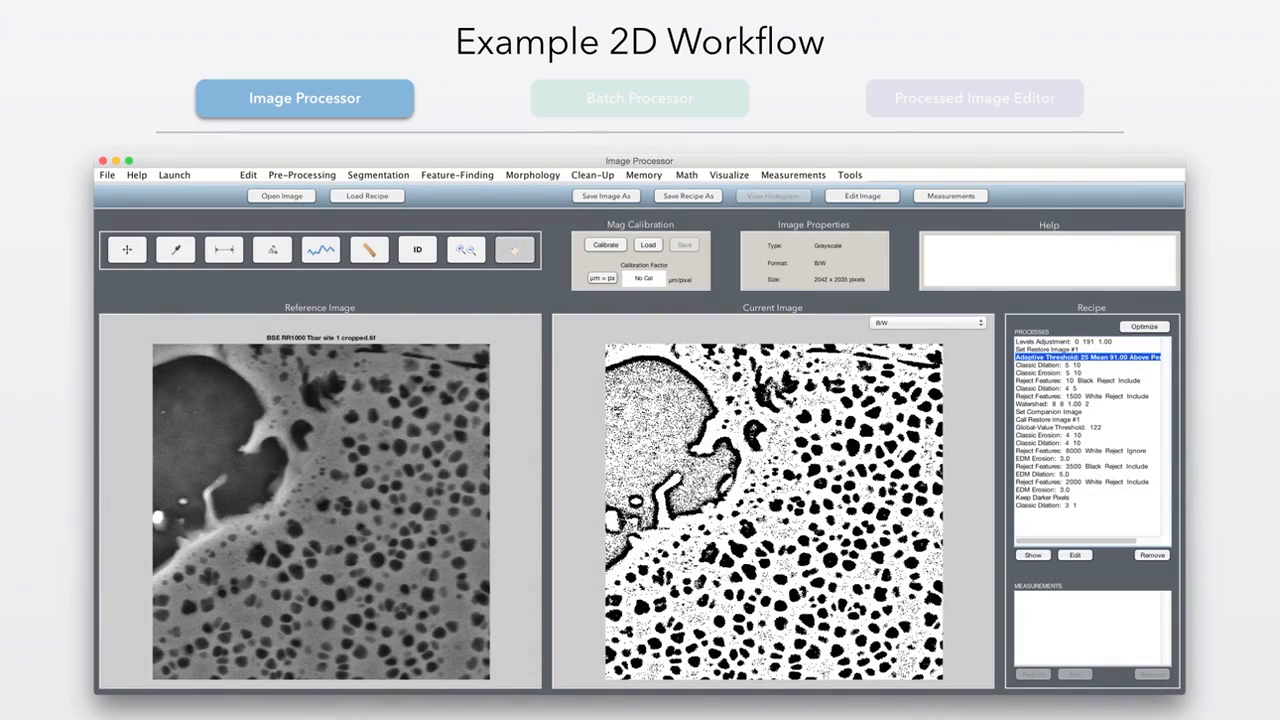
# Advance through the later recipe steps down to the final Outline Dilation result
pyautogui.click(1060, 412)
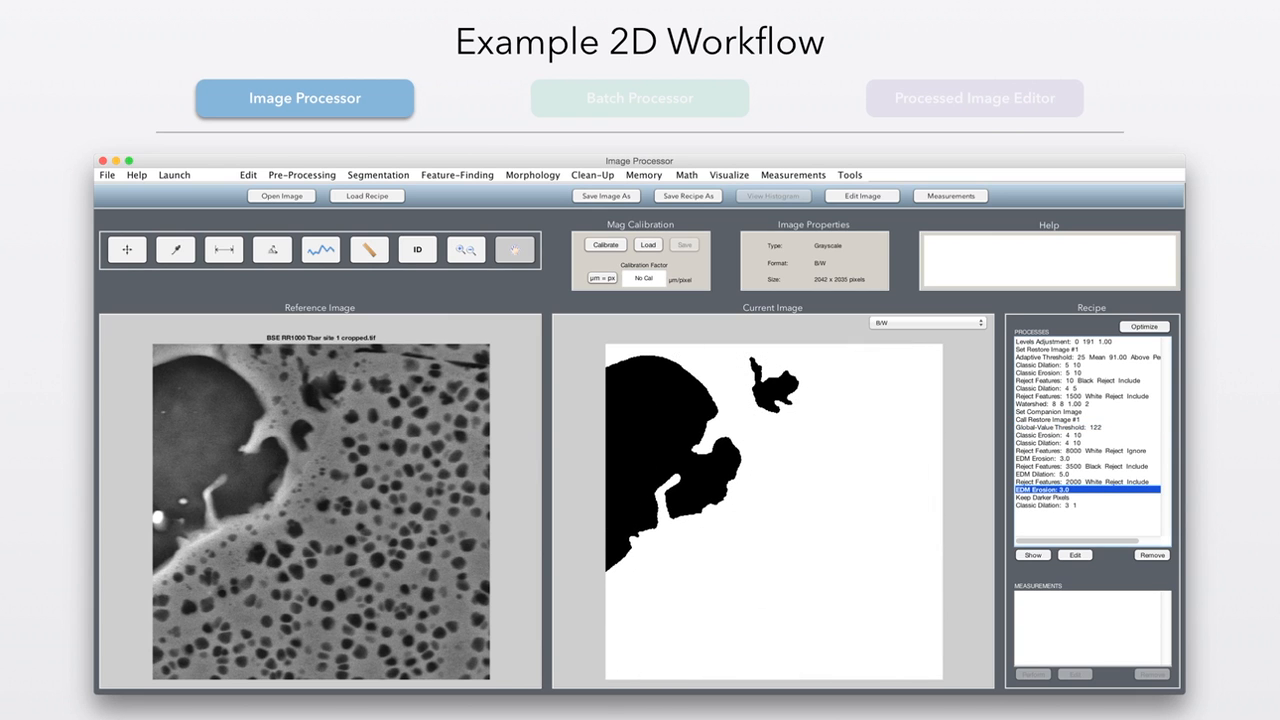
pyautogui.click(1084, 504)
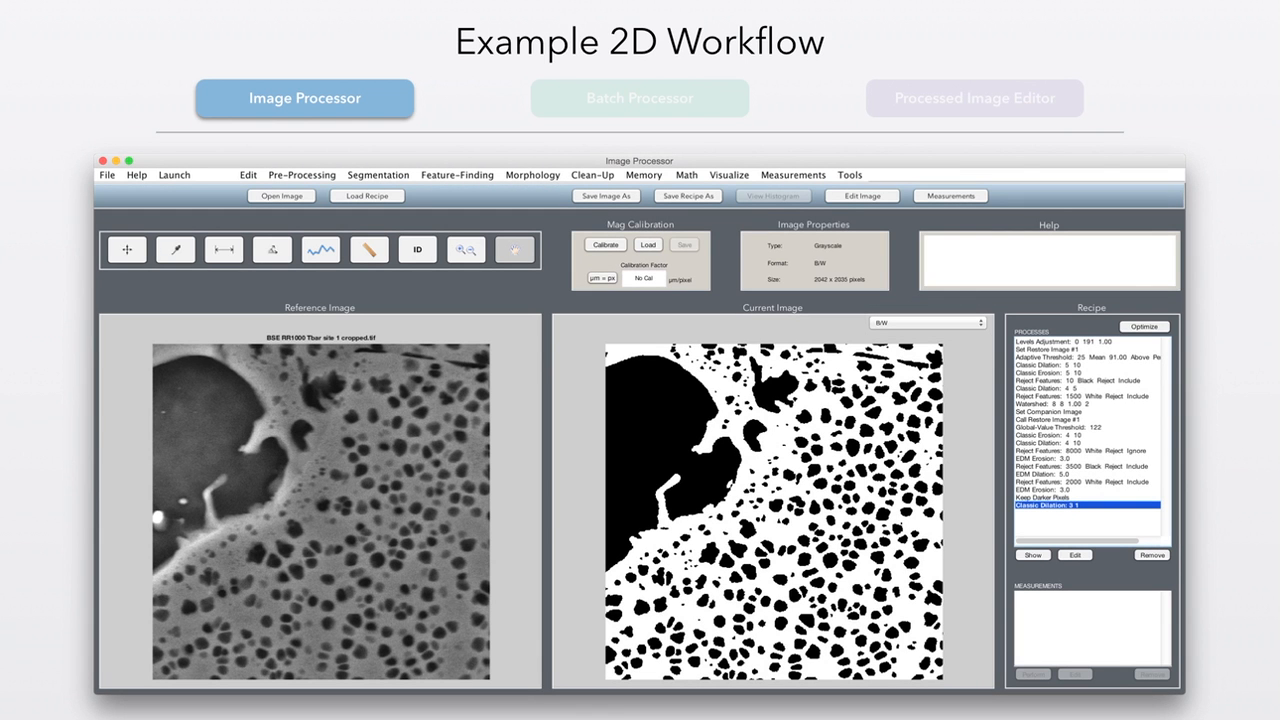
# Show the segmentation as an Overlay, then as red Outline traces over the micrograph
pyautogui.click(924, 322)
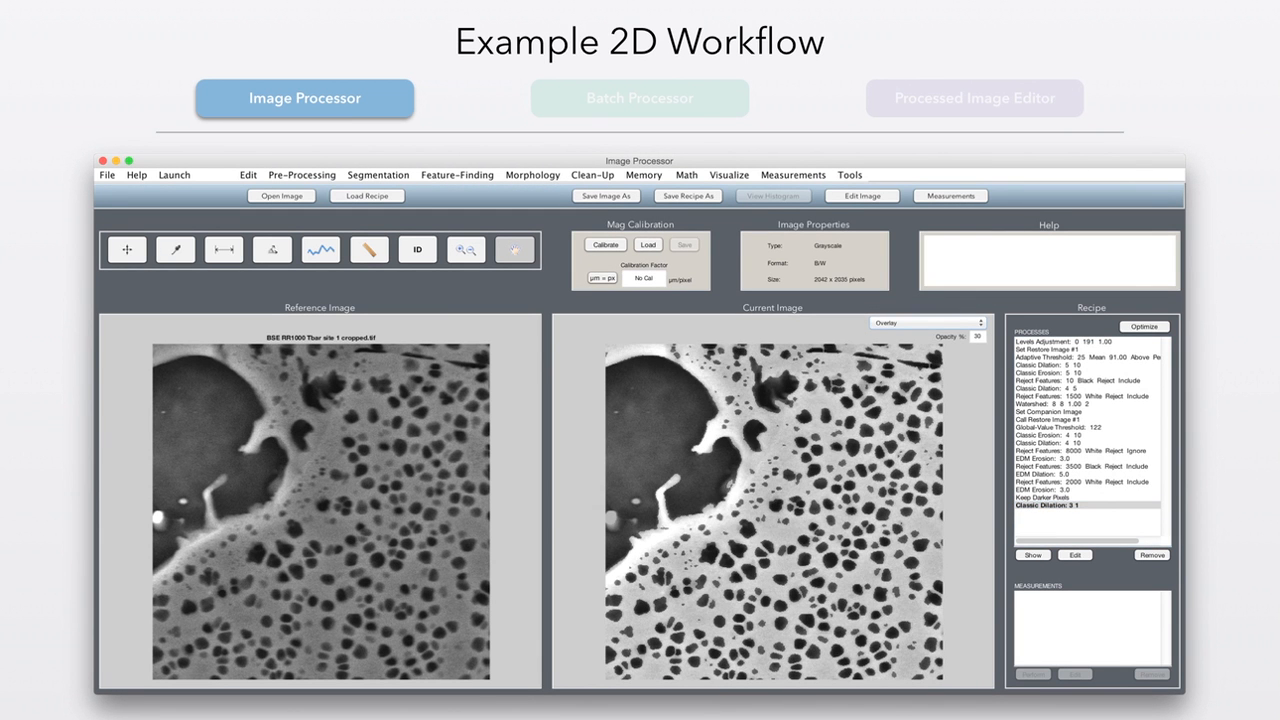
pyautogui.click(928, 322)
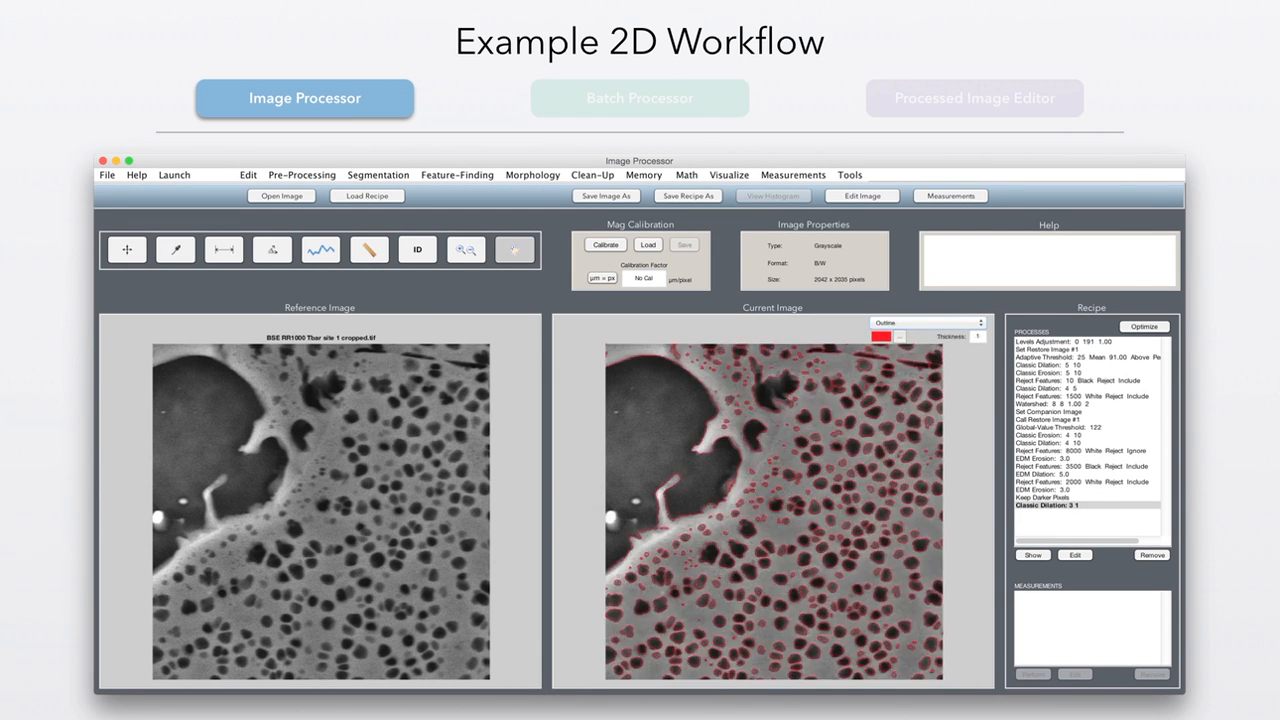